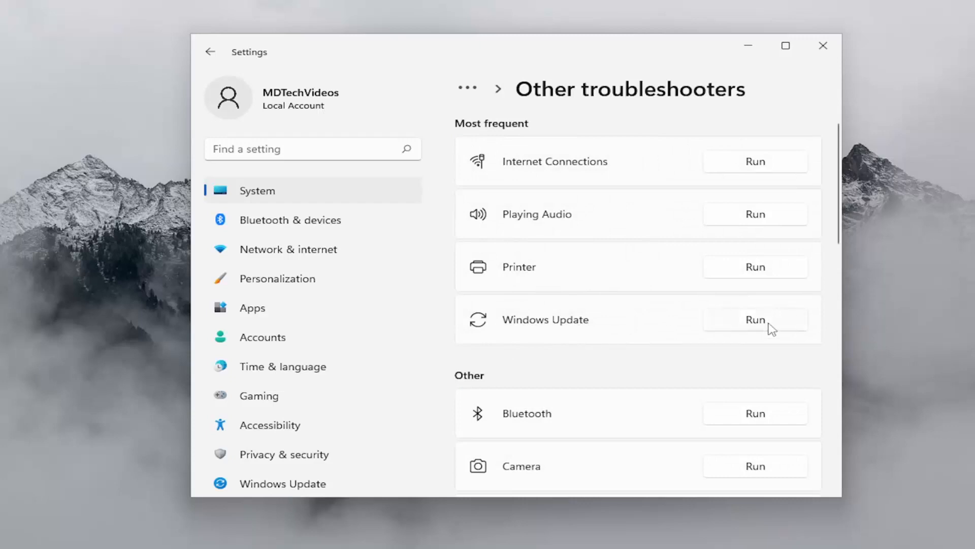
- Run the Windows Update troubleshooter from the Other troubleshooters list
{"action": "left_click", "coordinate": [756, 319]}
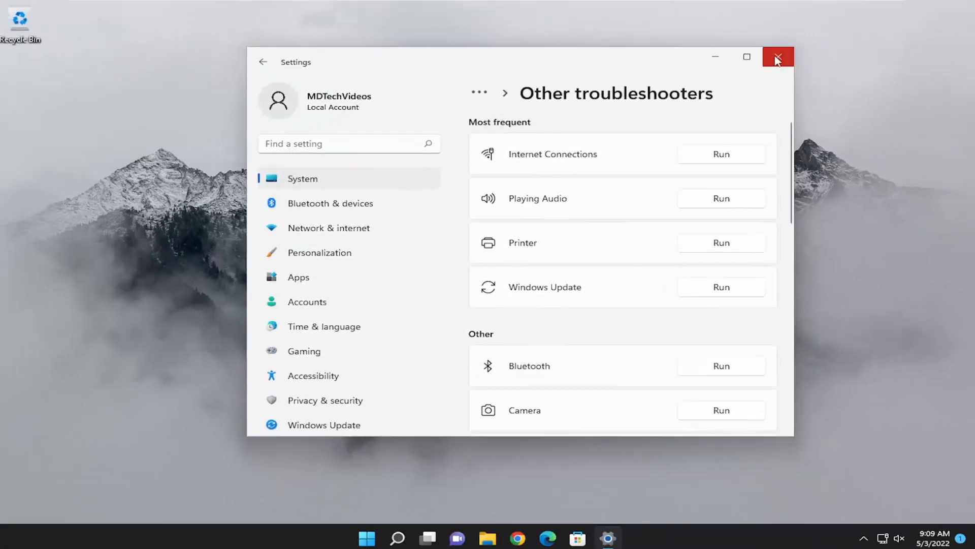
- Close Settings, search for 'cmd', and launch Command Prompt as administrator
{"action": "left_click", "coordinate": [778, 57]}
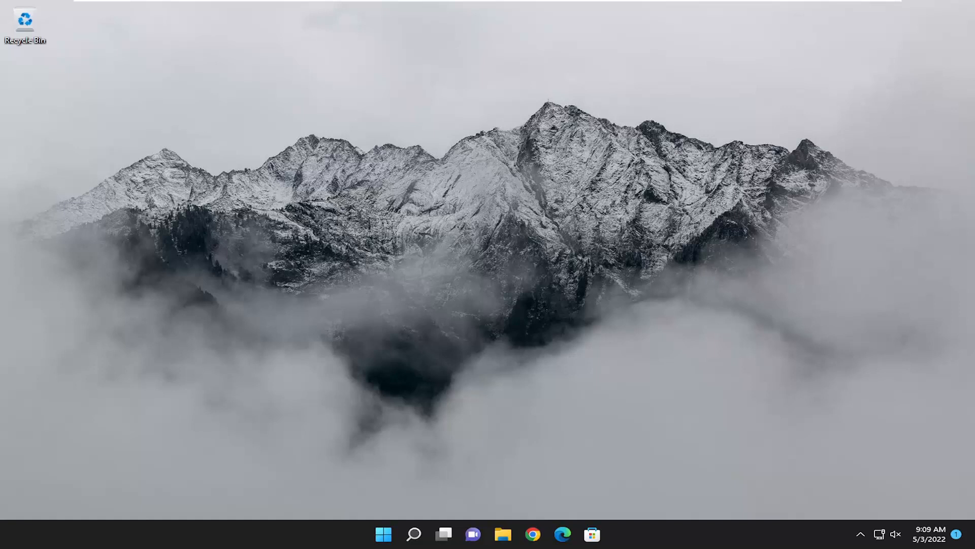
{"action": "mouse_move", "coordinate": [443, 436]}
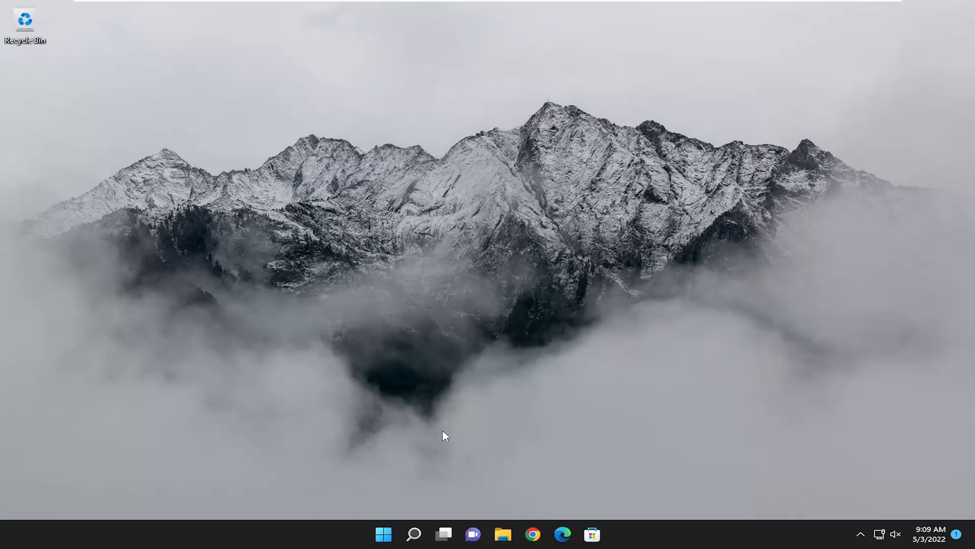
{"action": "type", "text": "cm"}
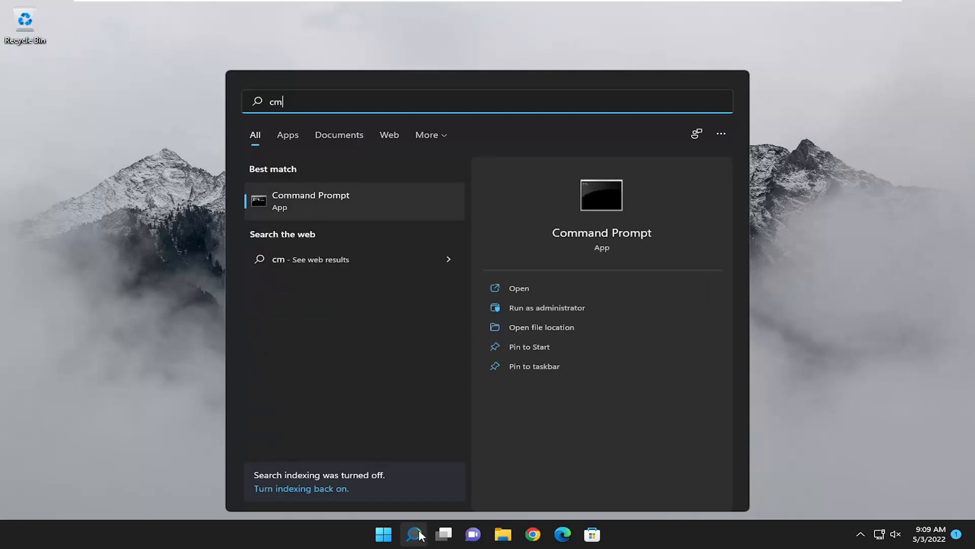
{"action": "type", "text": "d"}
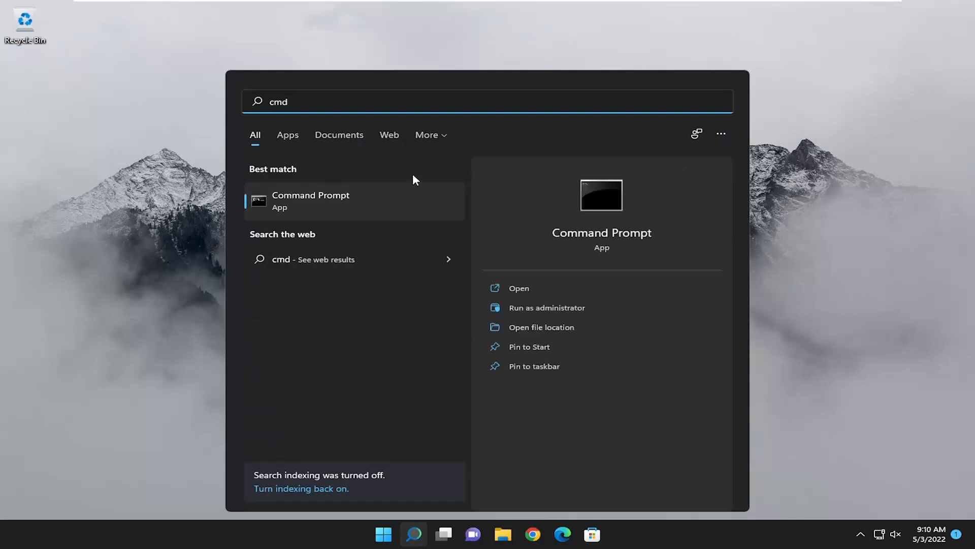
{"action": "right_click", "coordinate": [331, 201]}
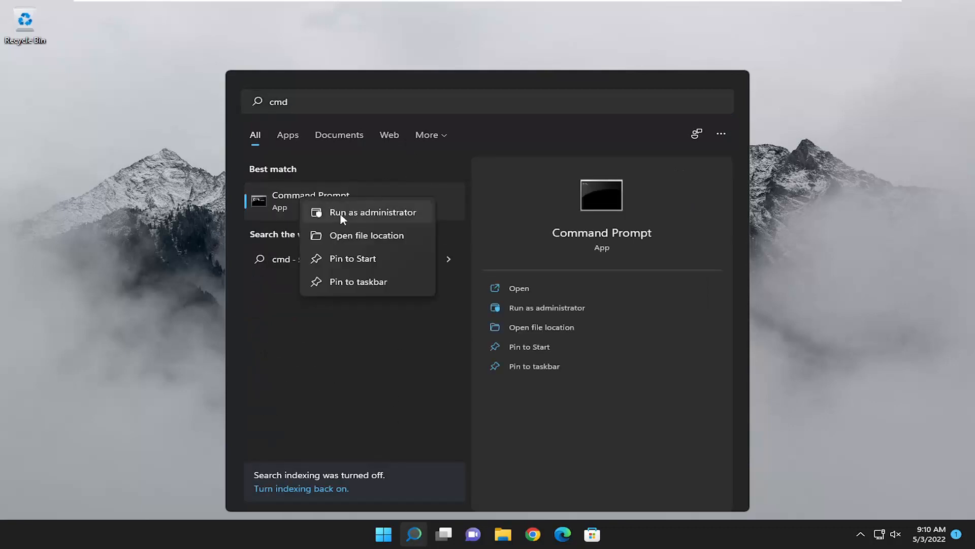
{"action": "left_click", "coordinate": [373, 212]}
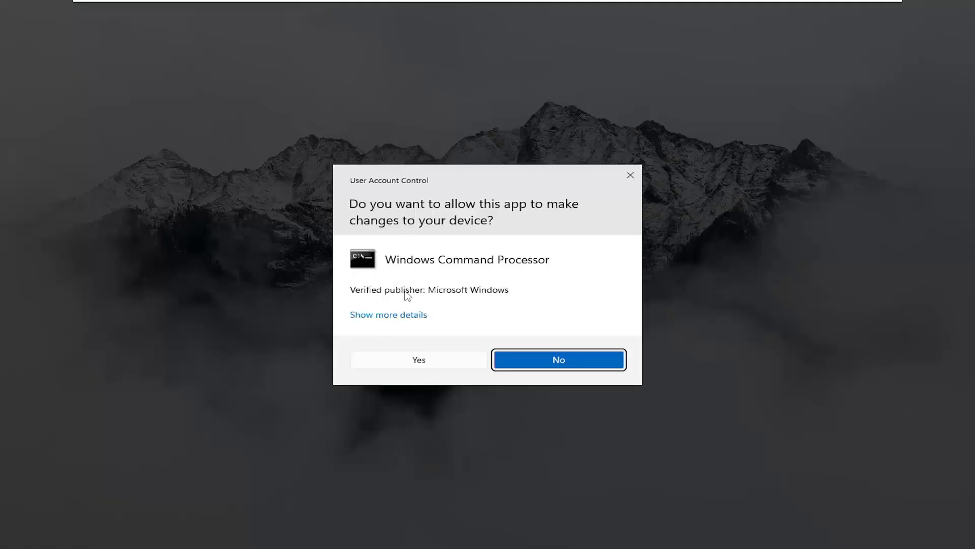
- Approve the UAC prompt and run 'sfc /scannow' in the administrator Command Prompt
{"action": "left_click", "coordinate": [419, 360]}
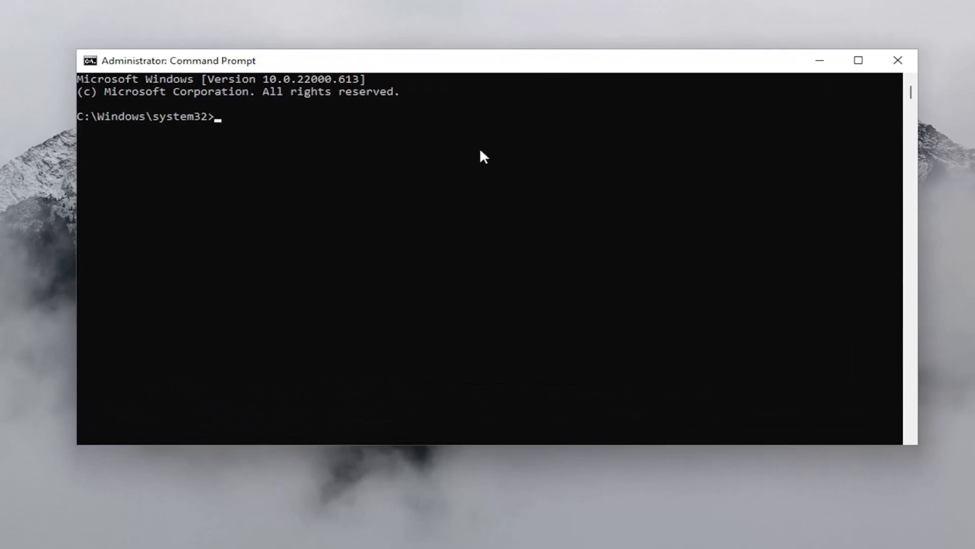
{"action": "type", "text": "sfc"}
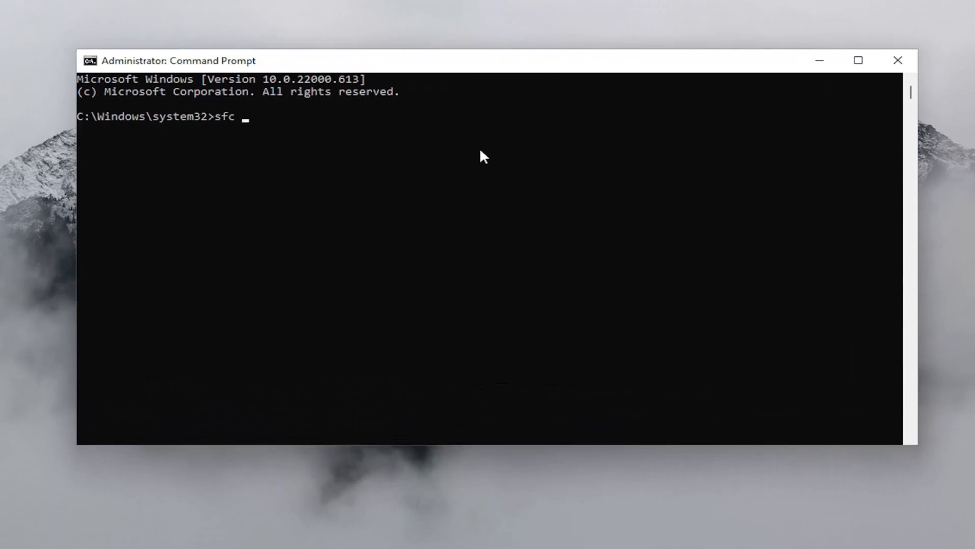
{"action": "type", "text": "/scannow"}
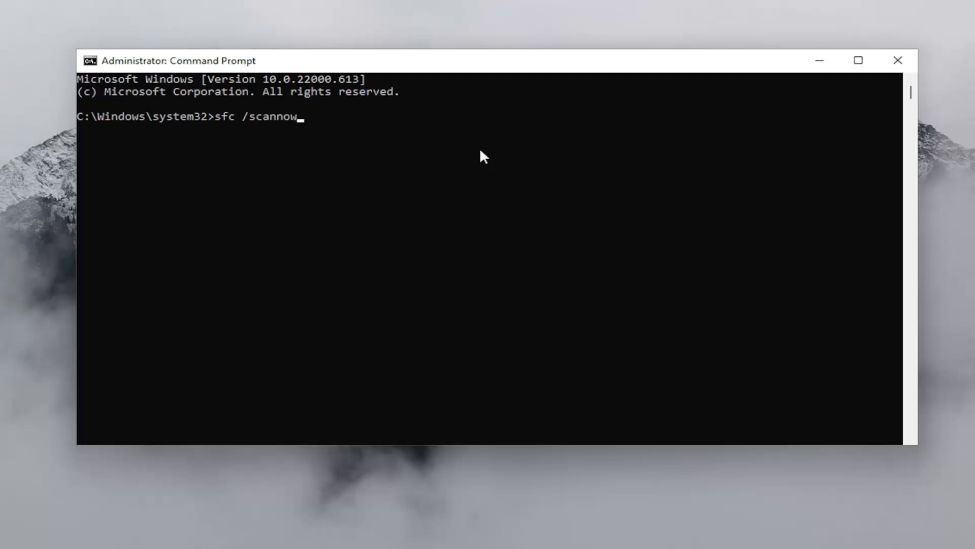
{"action": "mouse_move", "coordinate": [341, 162]}
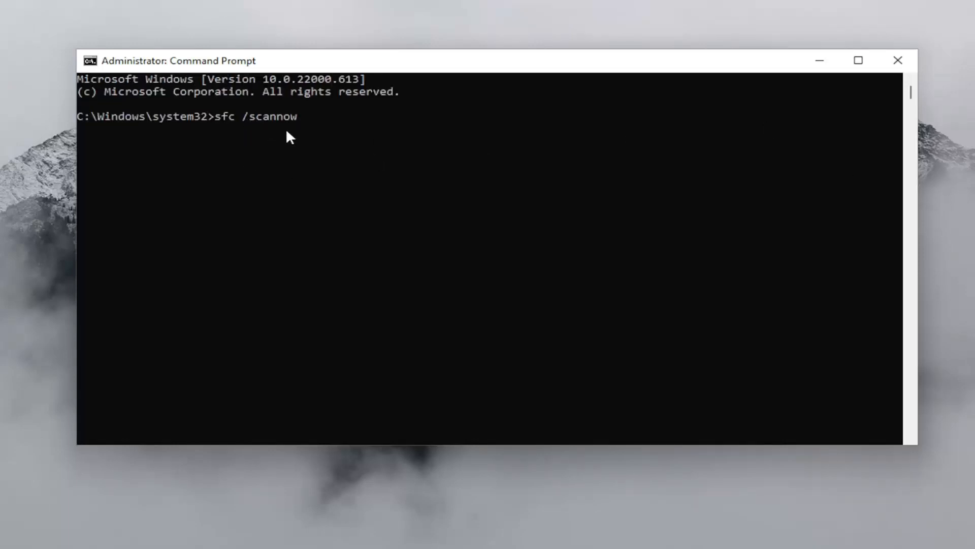
{"action": "key", "text": "Enter"}
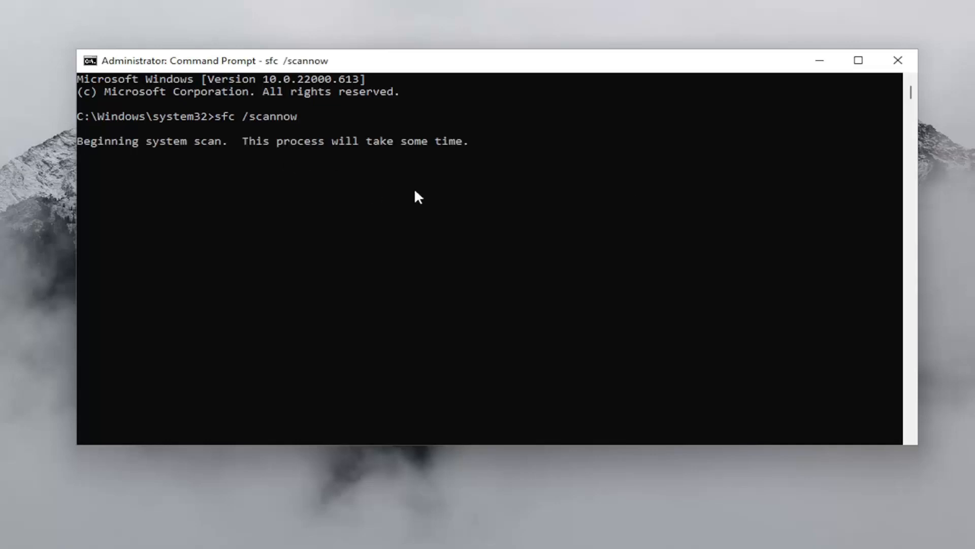